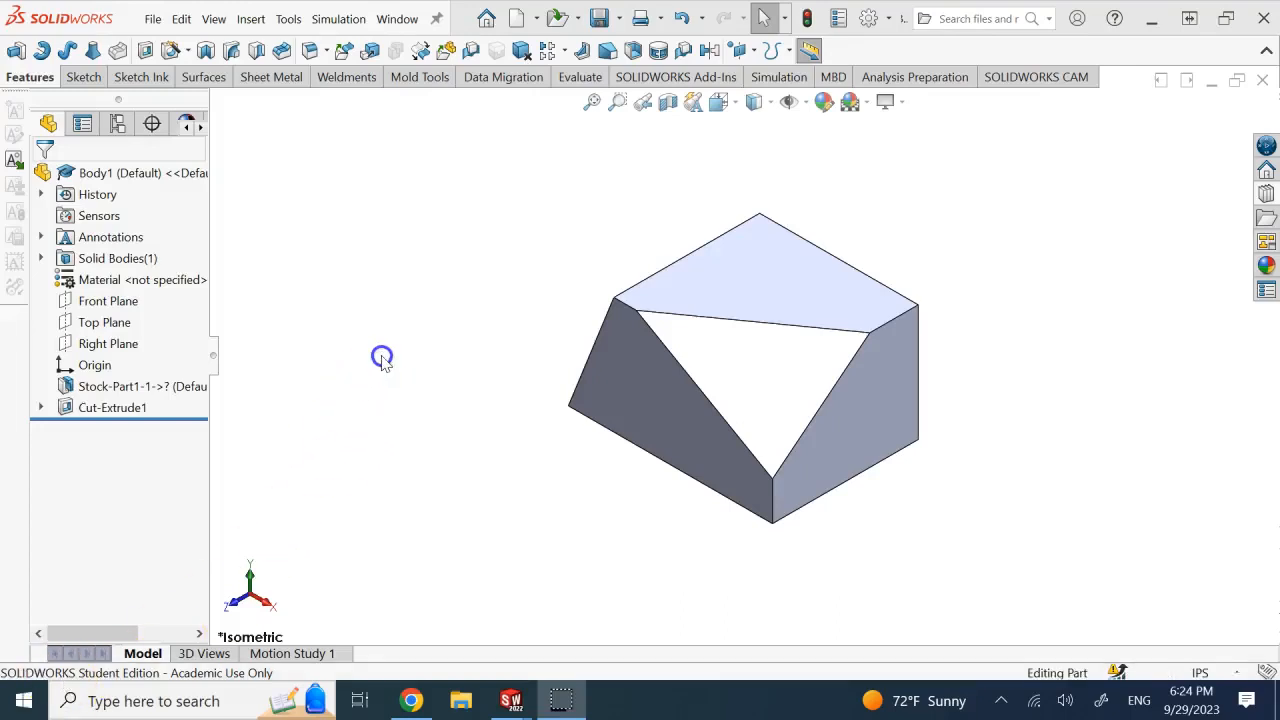
mouse_move(388, 358)
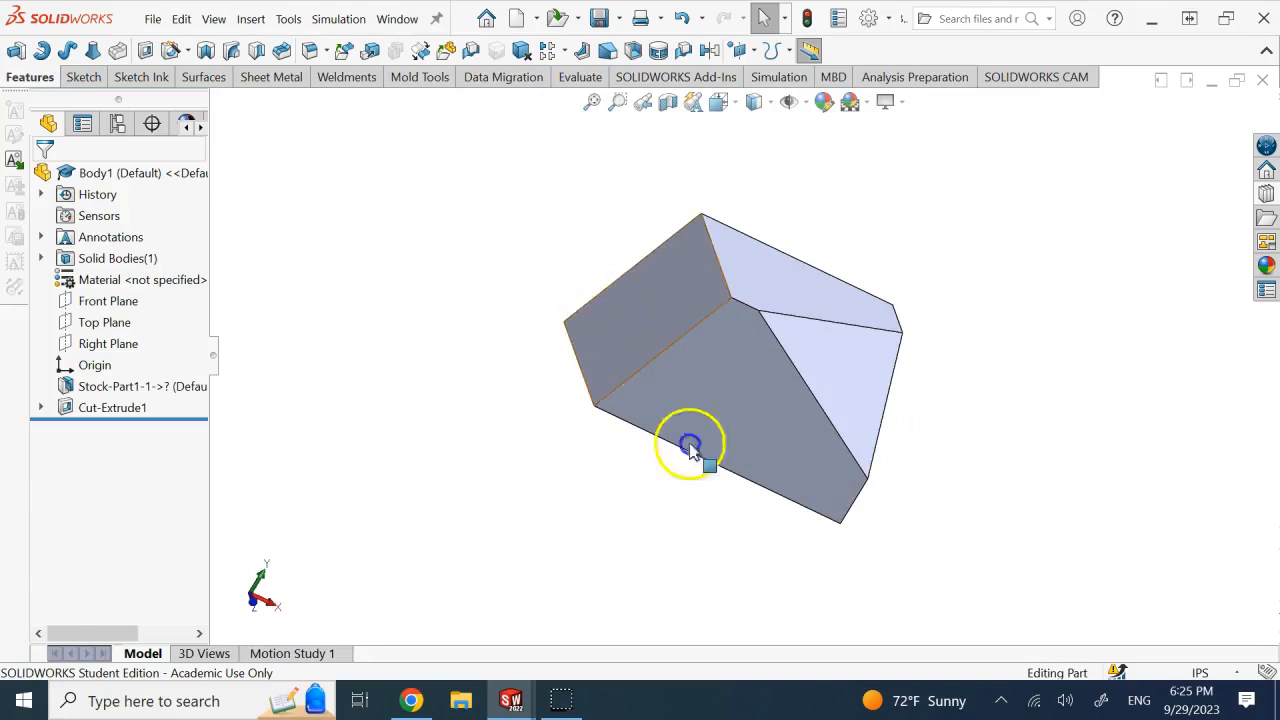
Step: Project VIEW H from the slanted edge of the front view using Auxiliary View
left_click(690, 444)
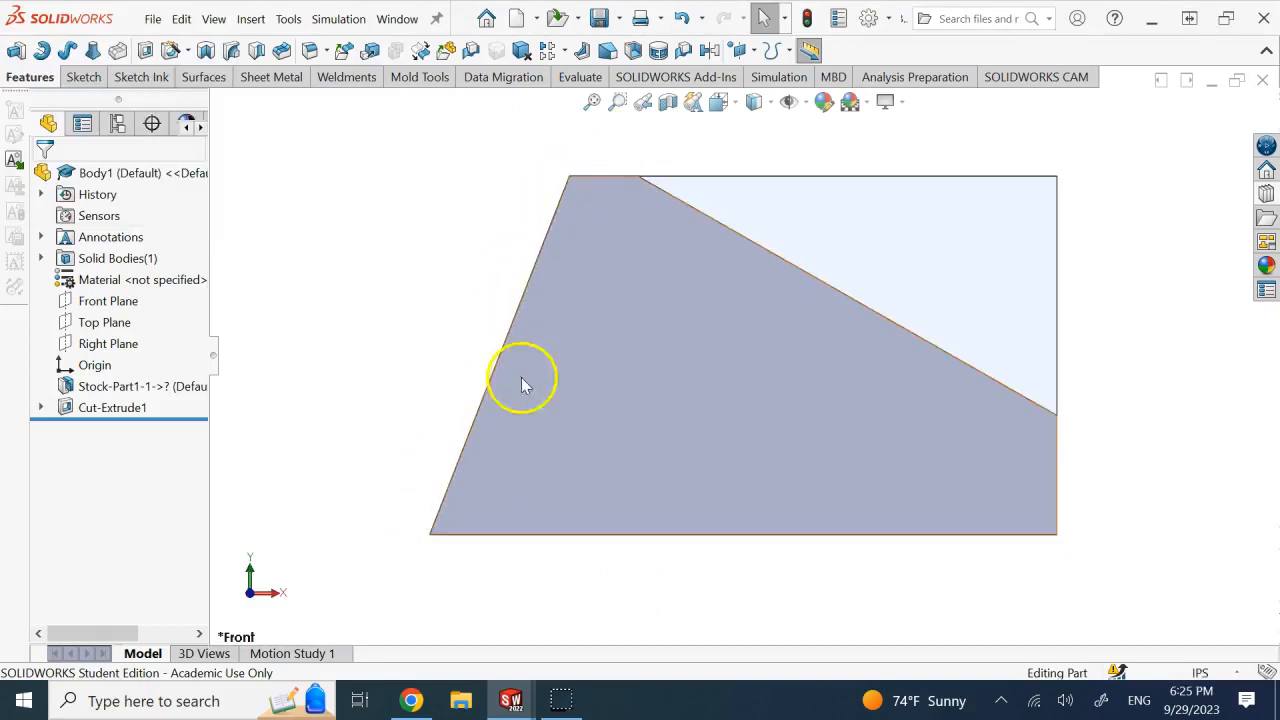
mouse_move(452, 488)
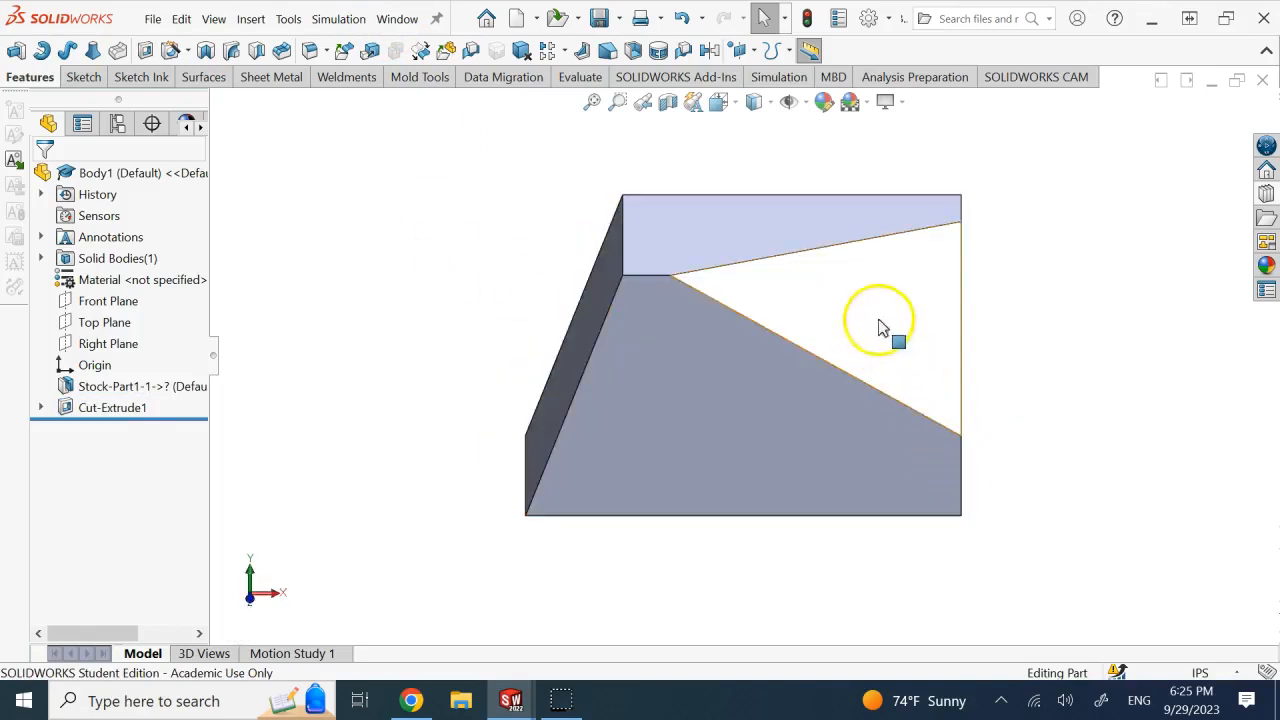
left_click(880, 330)
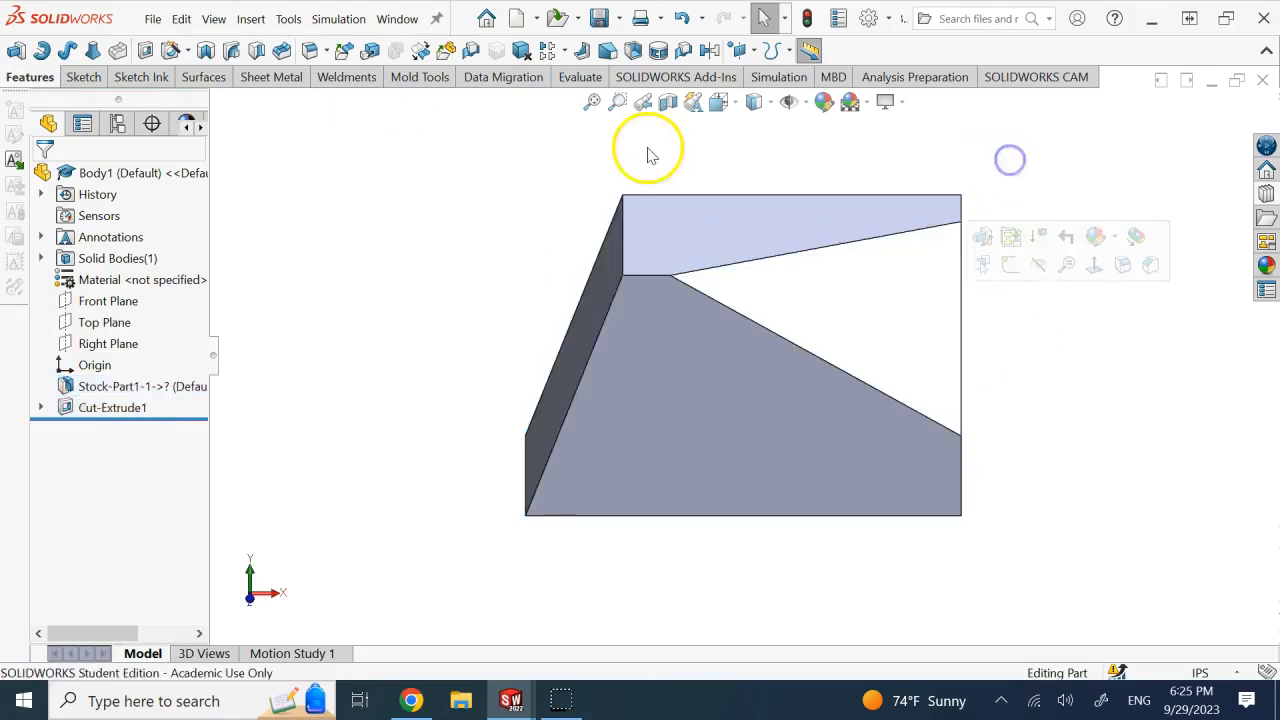
left_click(396, 18)
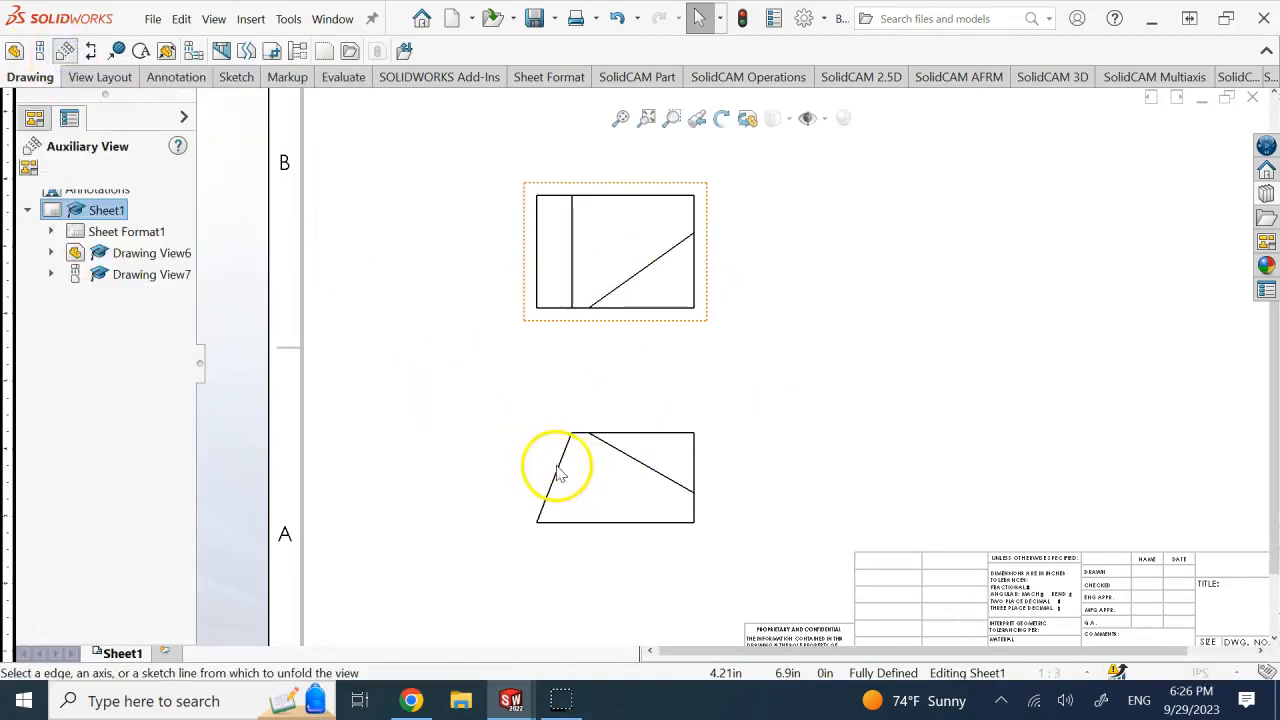
left_click(556, 468)
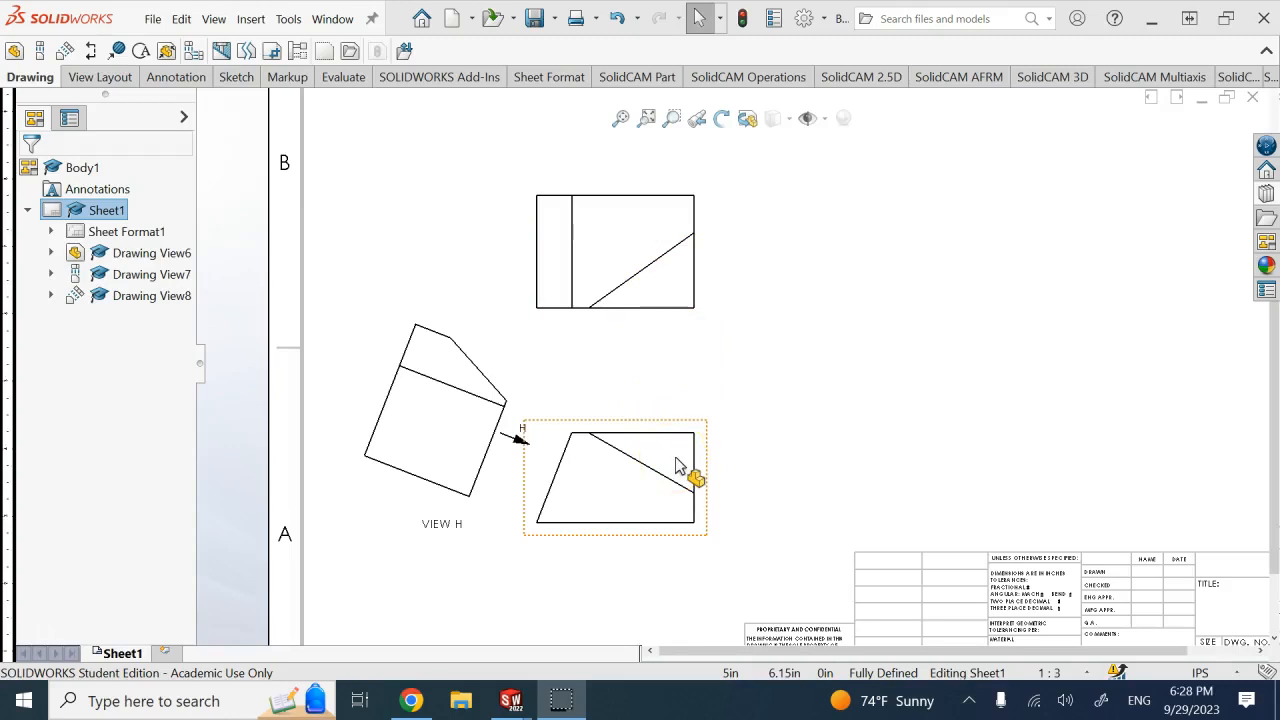
left_click(660, 276)
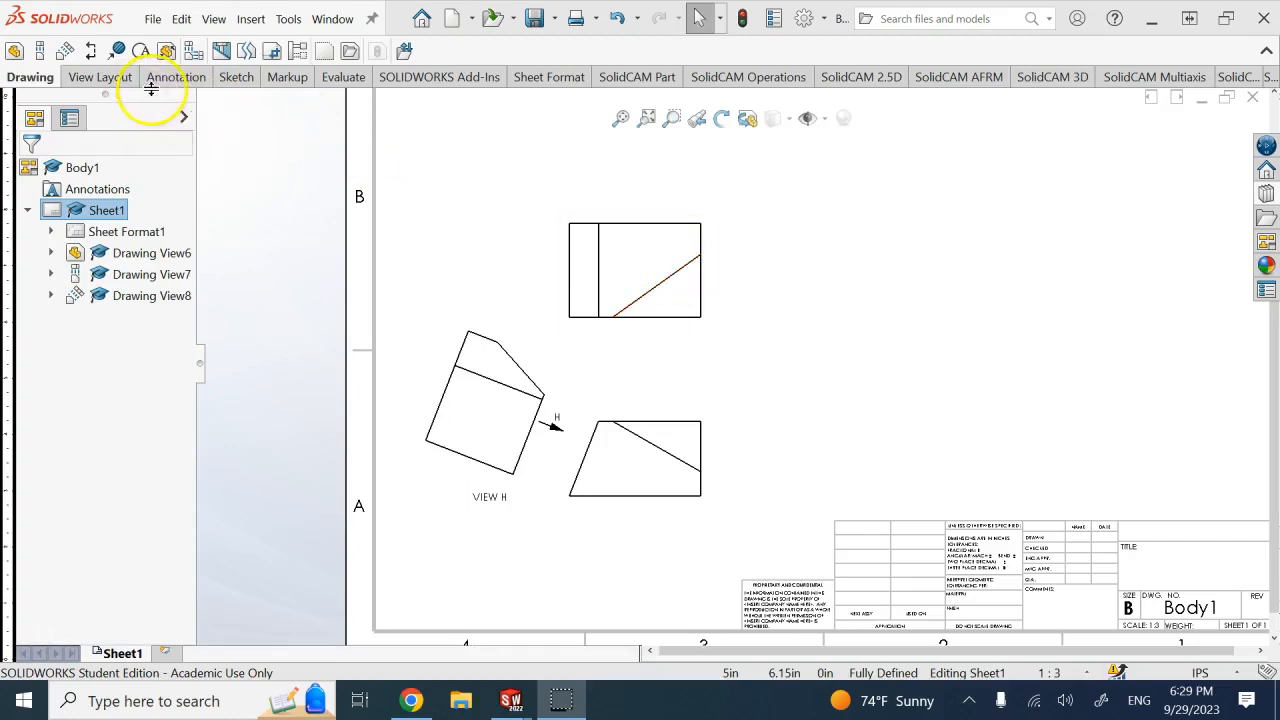
left_click(236, 76)
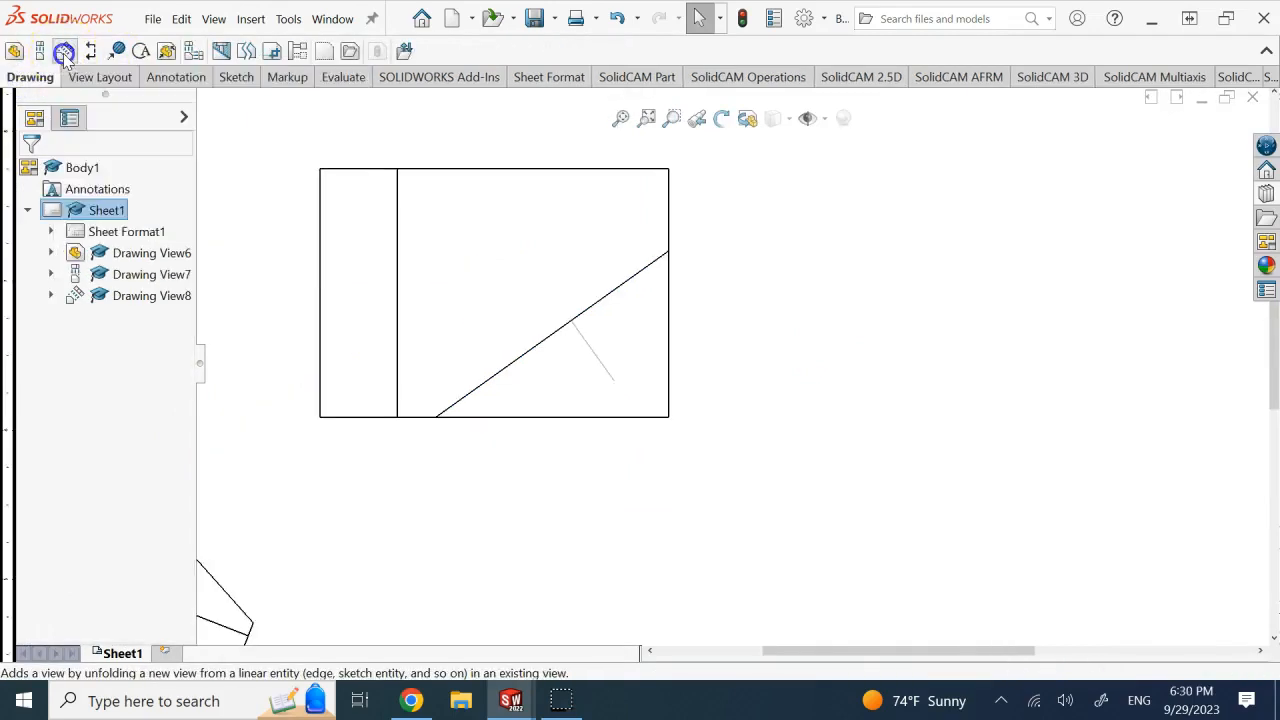
Step: Project VIEW I from the inclined edge and place it on the sheet as the fourth view
left_click(64, 52)
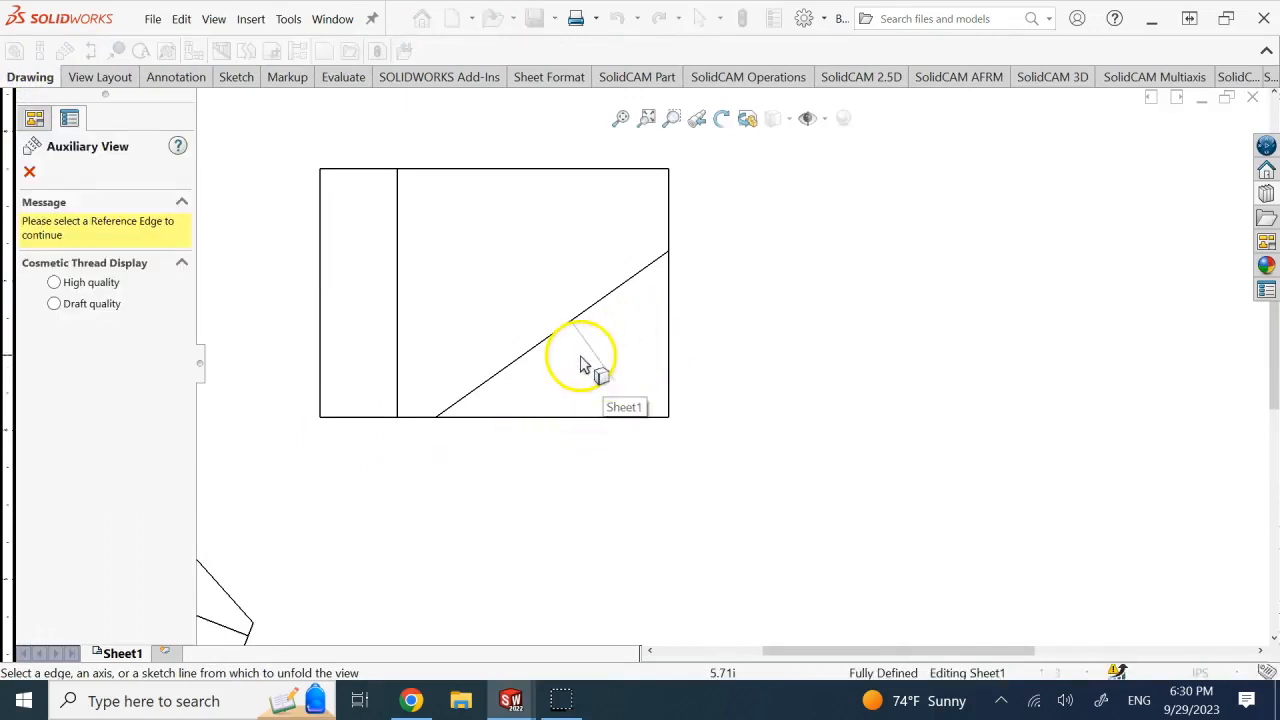
mouse_move(596, 360)
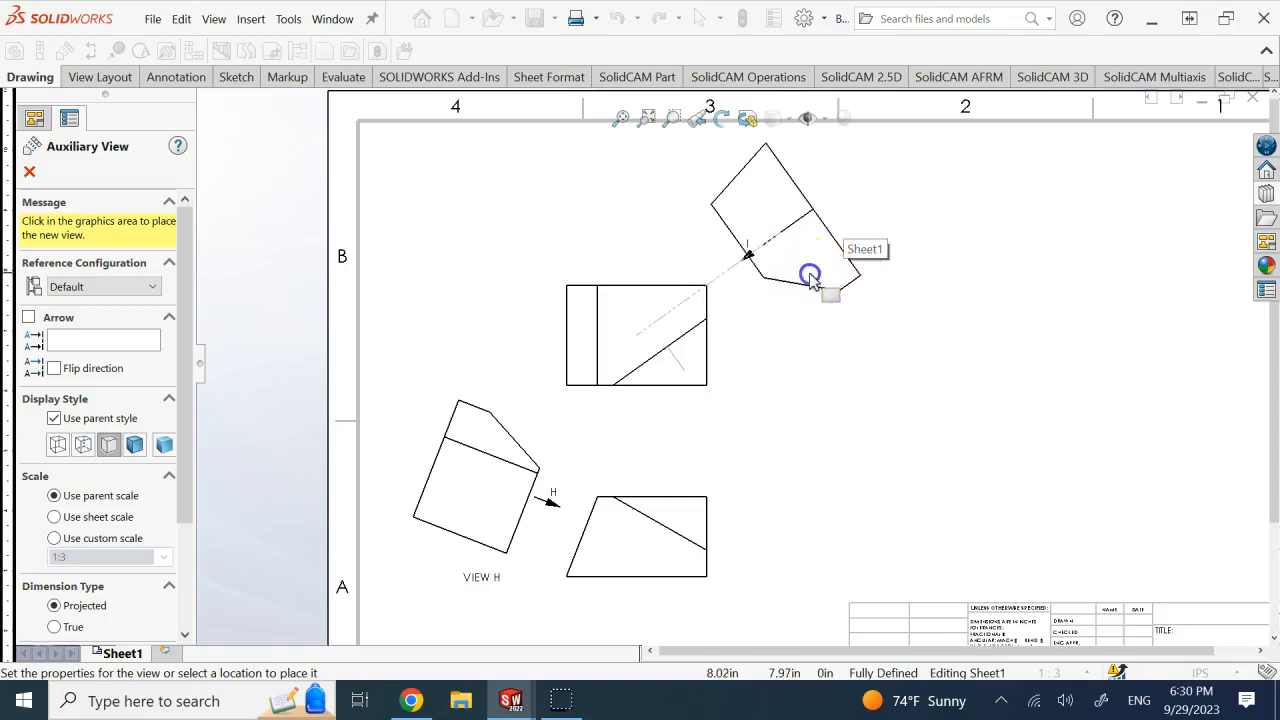
left_click(810, 278)
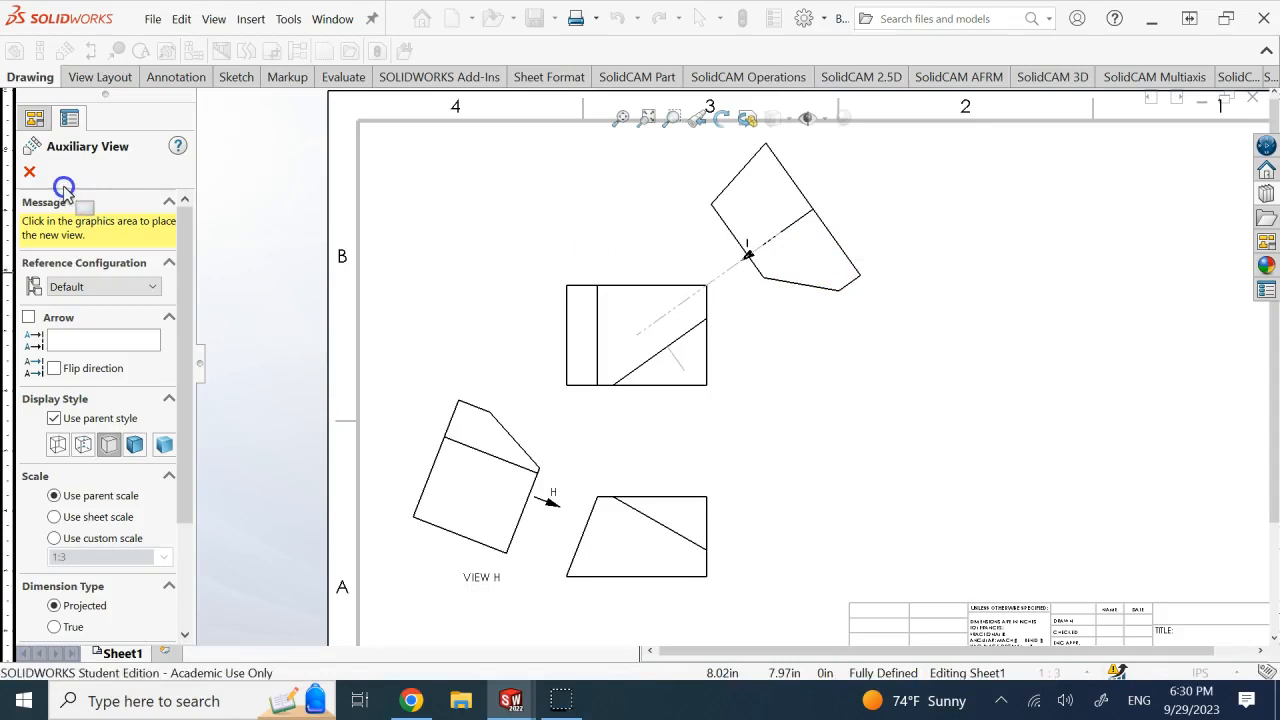
left_click(784, 284)
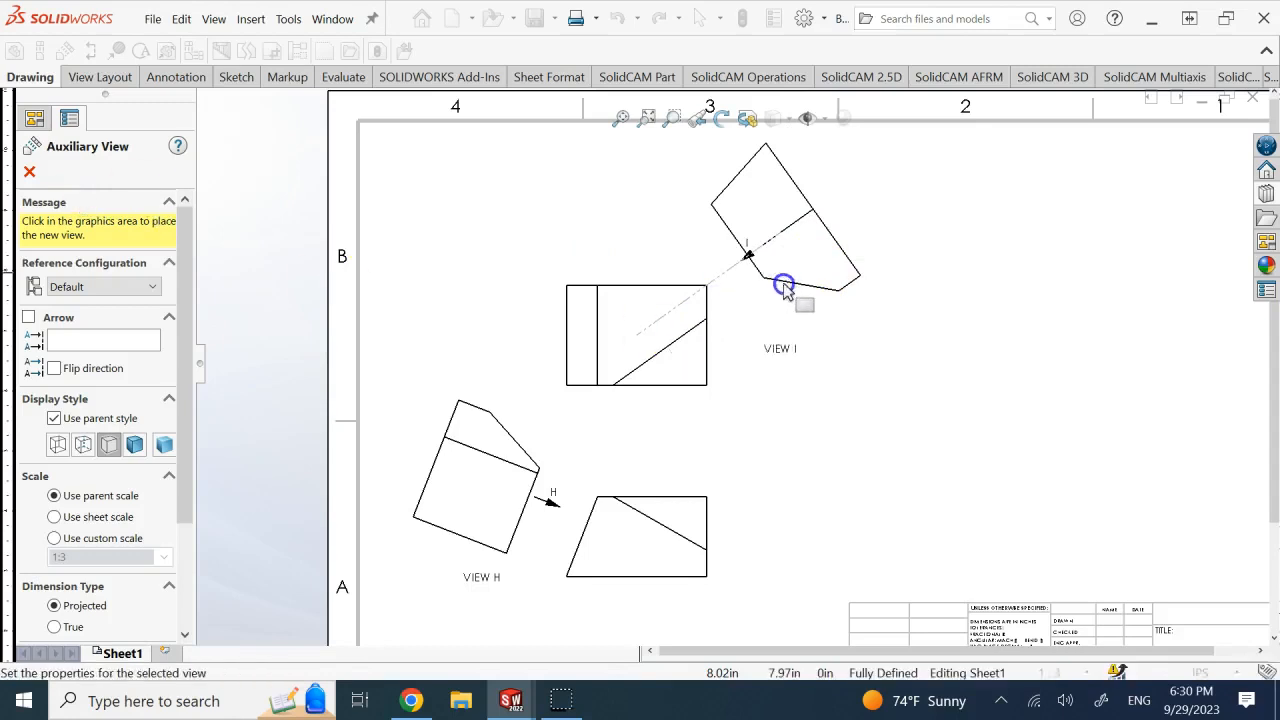
left_click(812, 290)
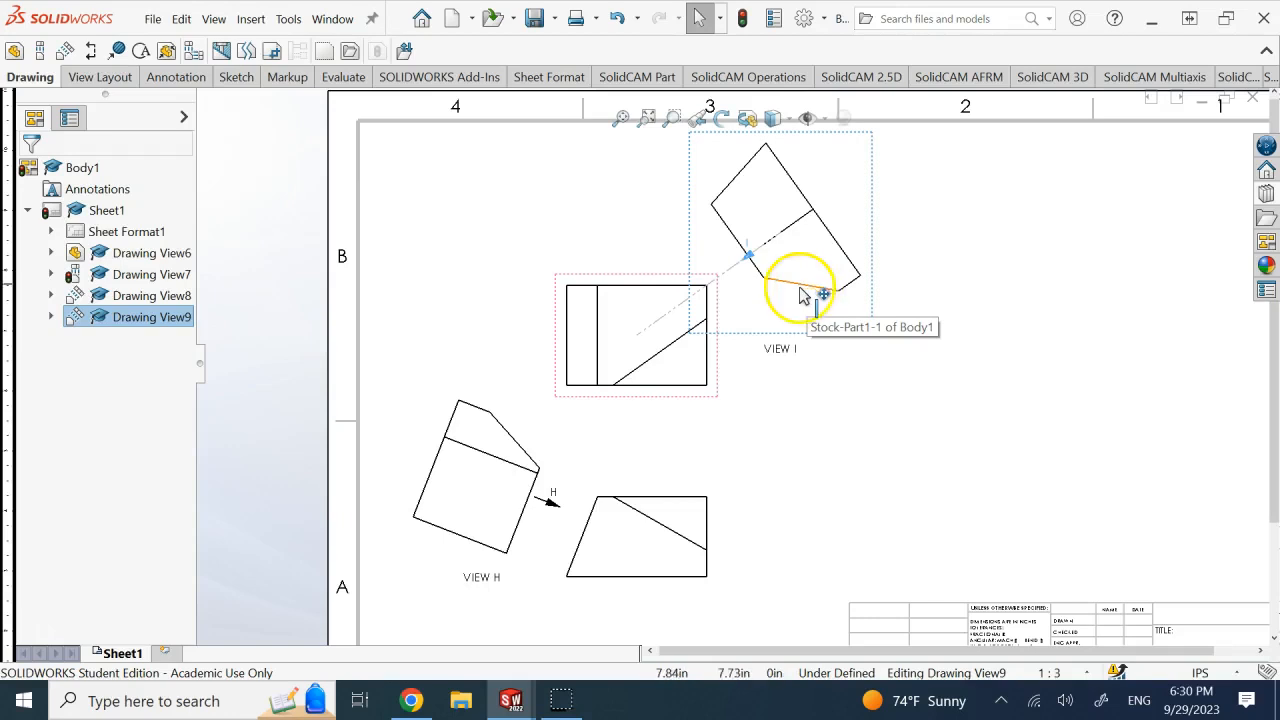
mouse_move(800, 320)
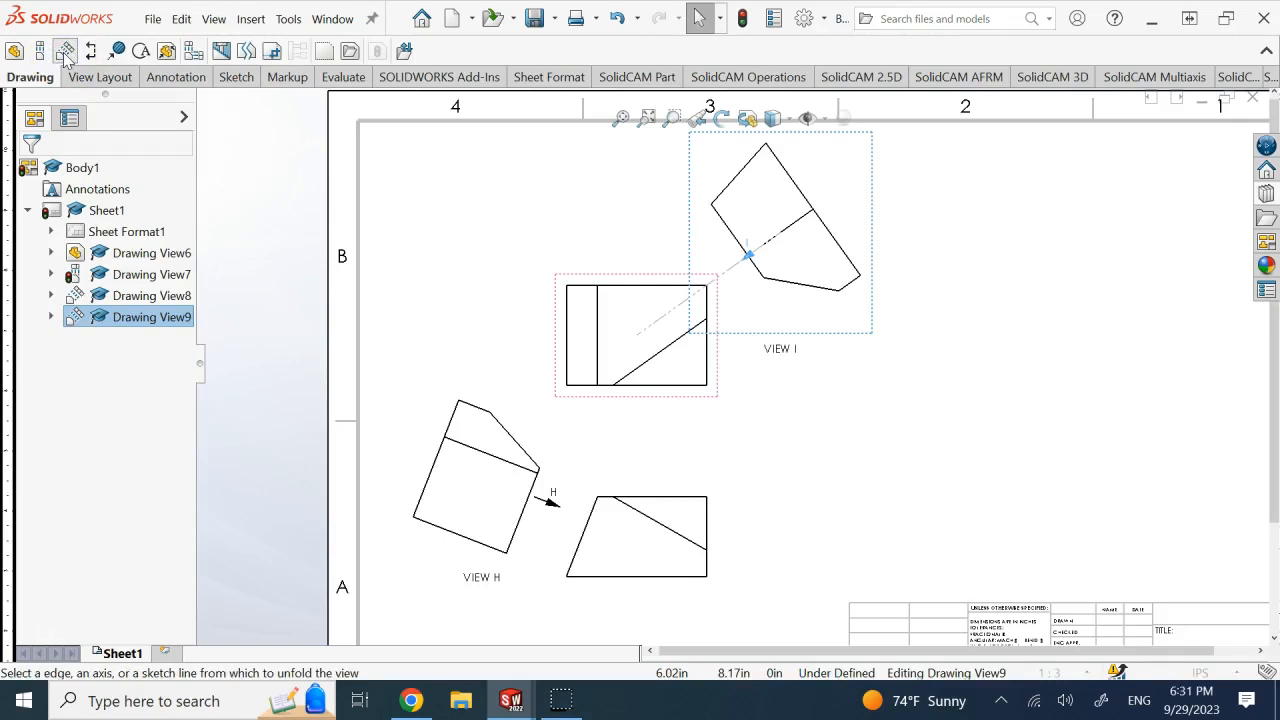
left_click(64, 50)
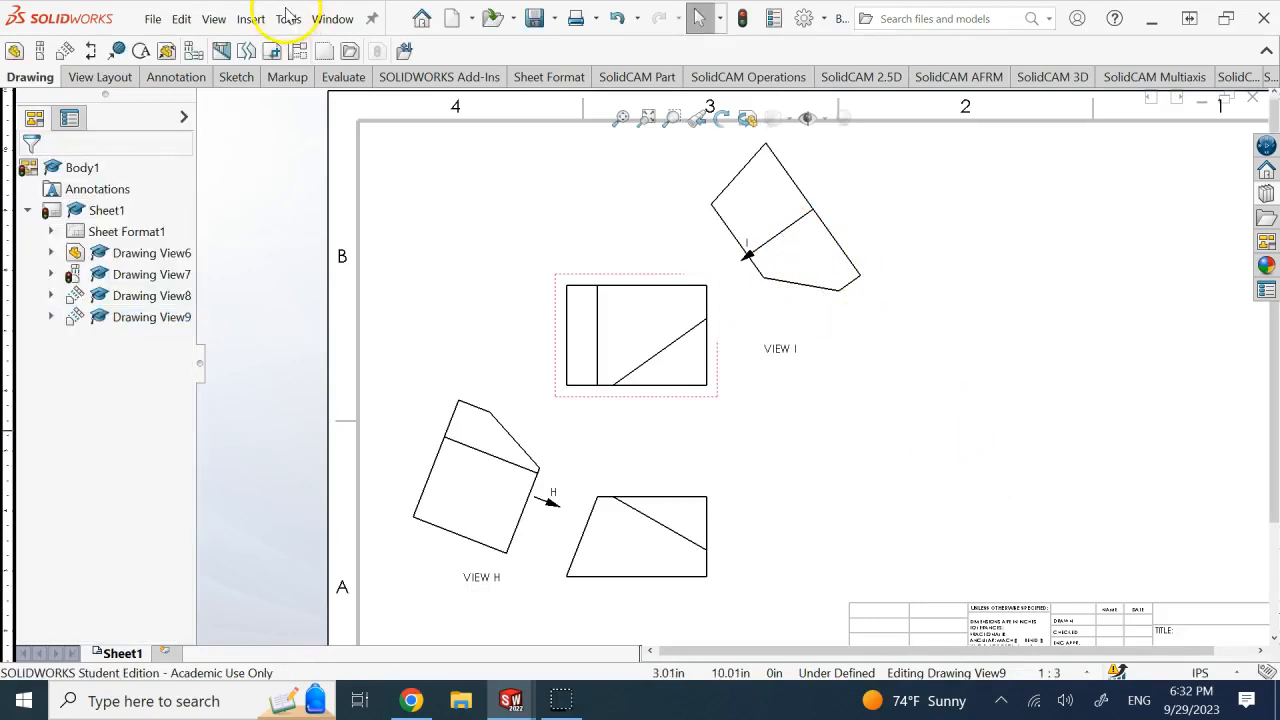
Step: Sketch a short line inside VIEW I parallel to the oblique face's edge
left_click(234, 76)
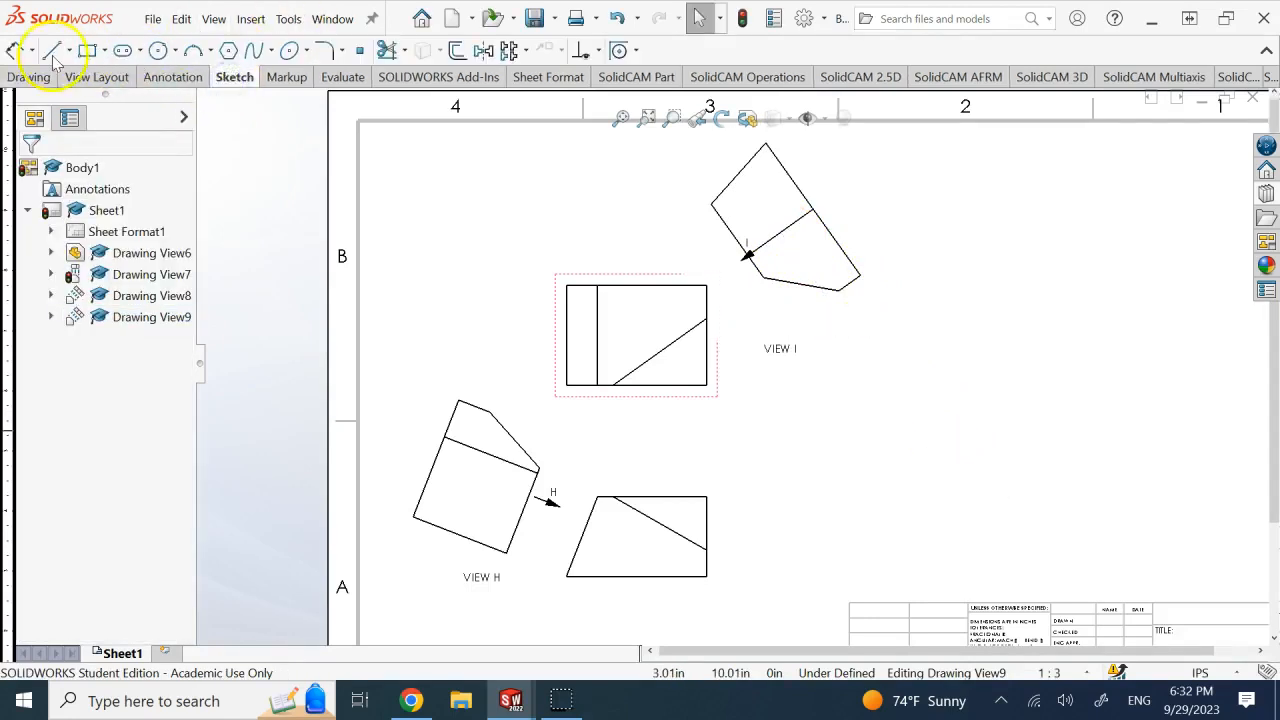
mouse_move(800, 270)
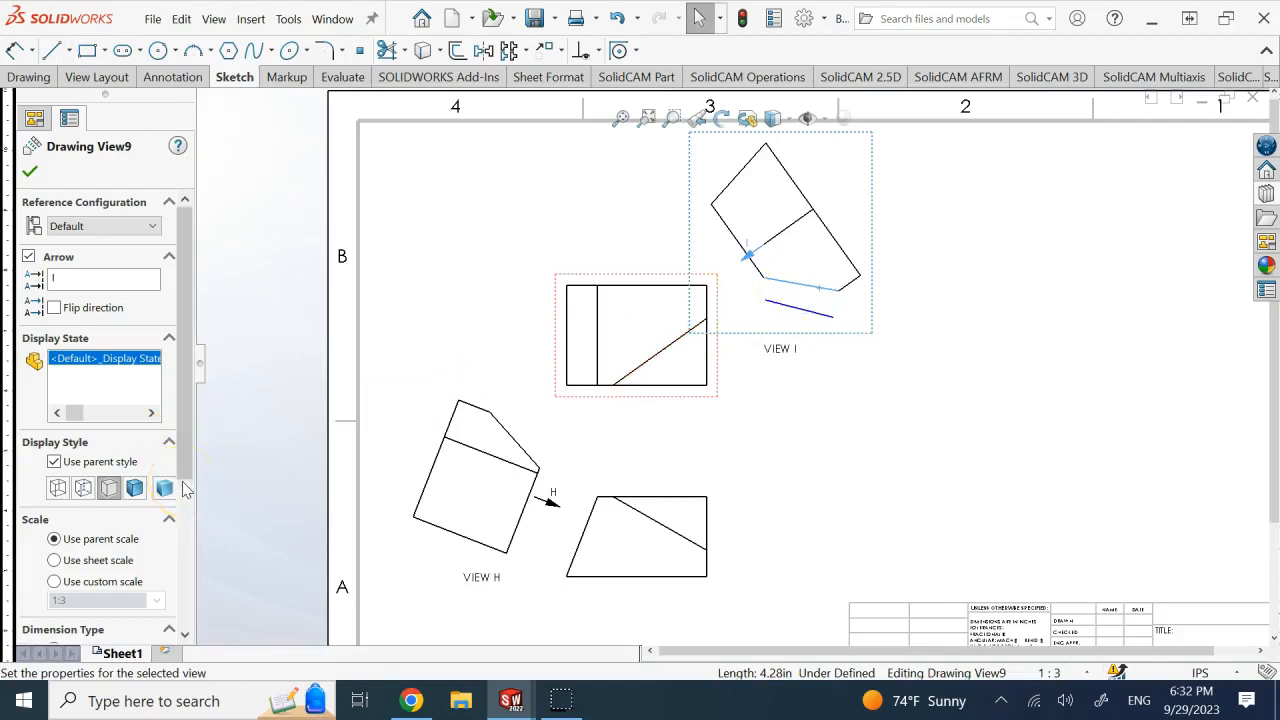
scroll("down", 3)
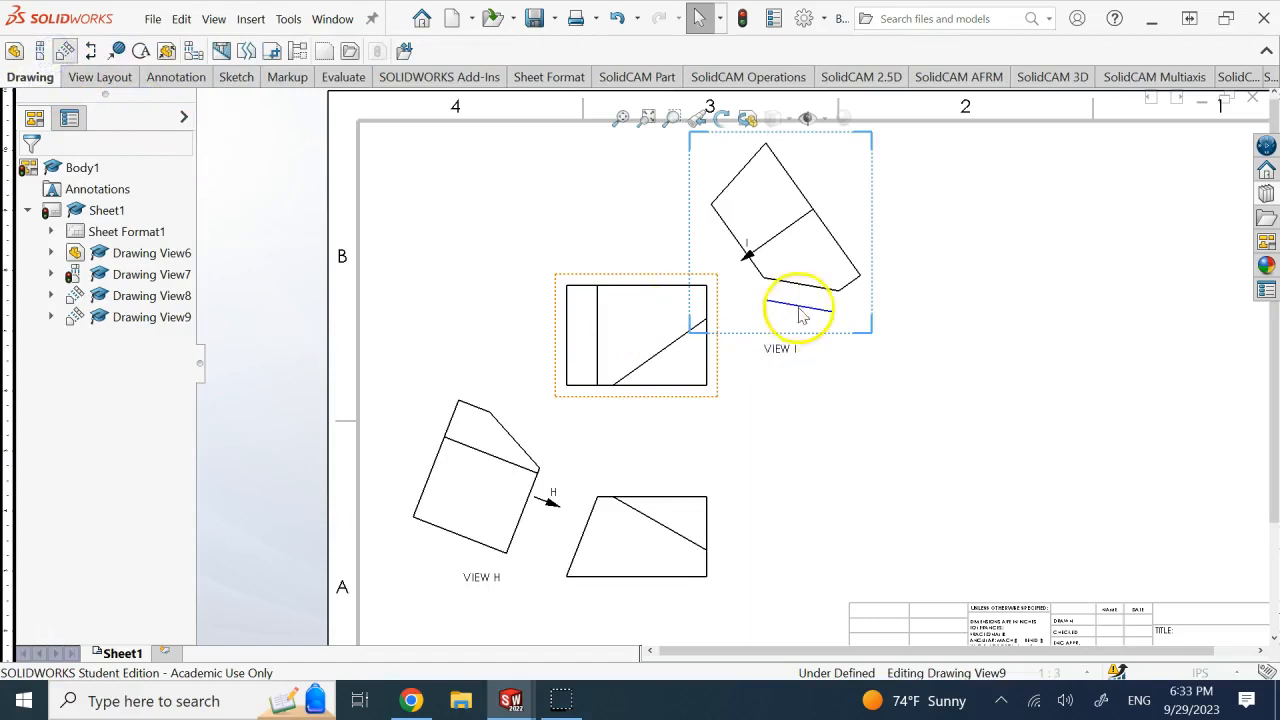
Step: Project VIEW K from the sketched line in VIEW I, place it below and confirm
left_click(796, 308)
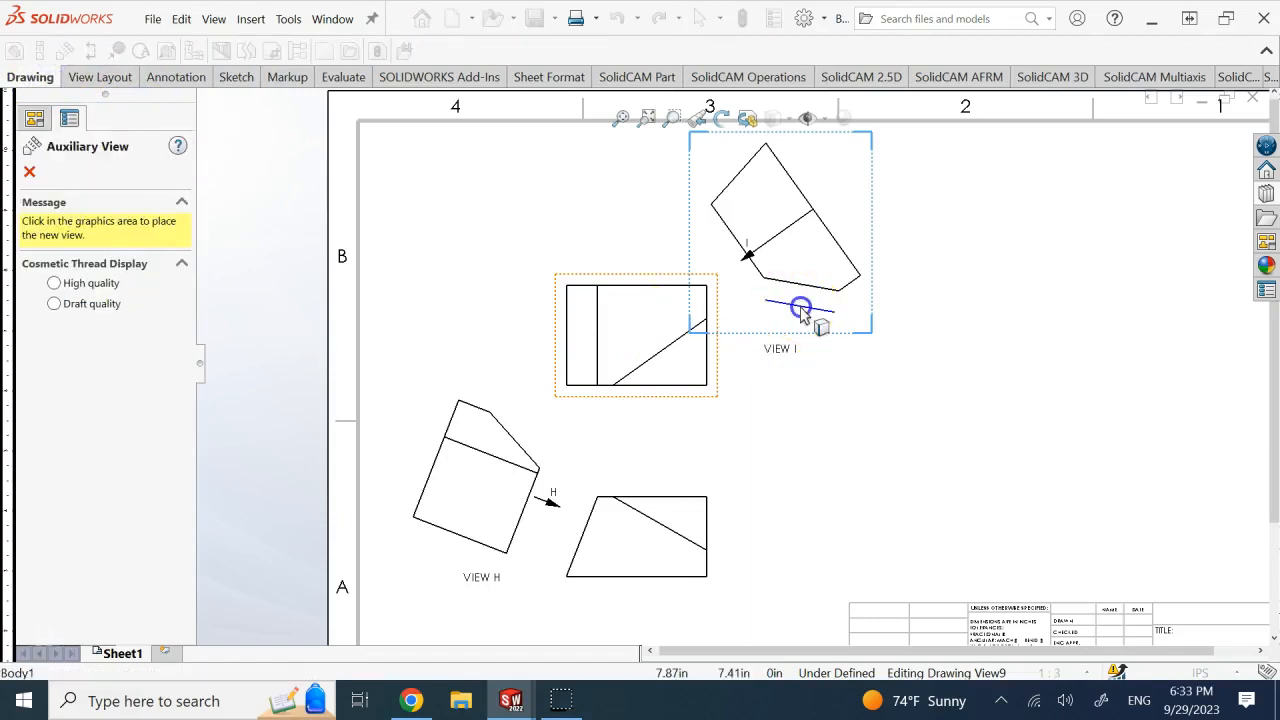
left_click(800, 308)
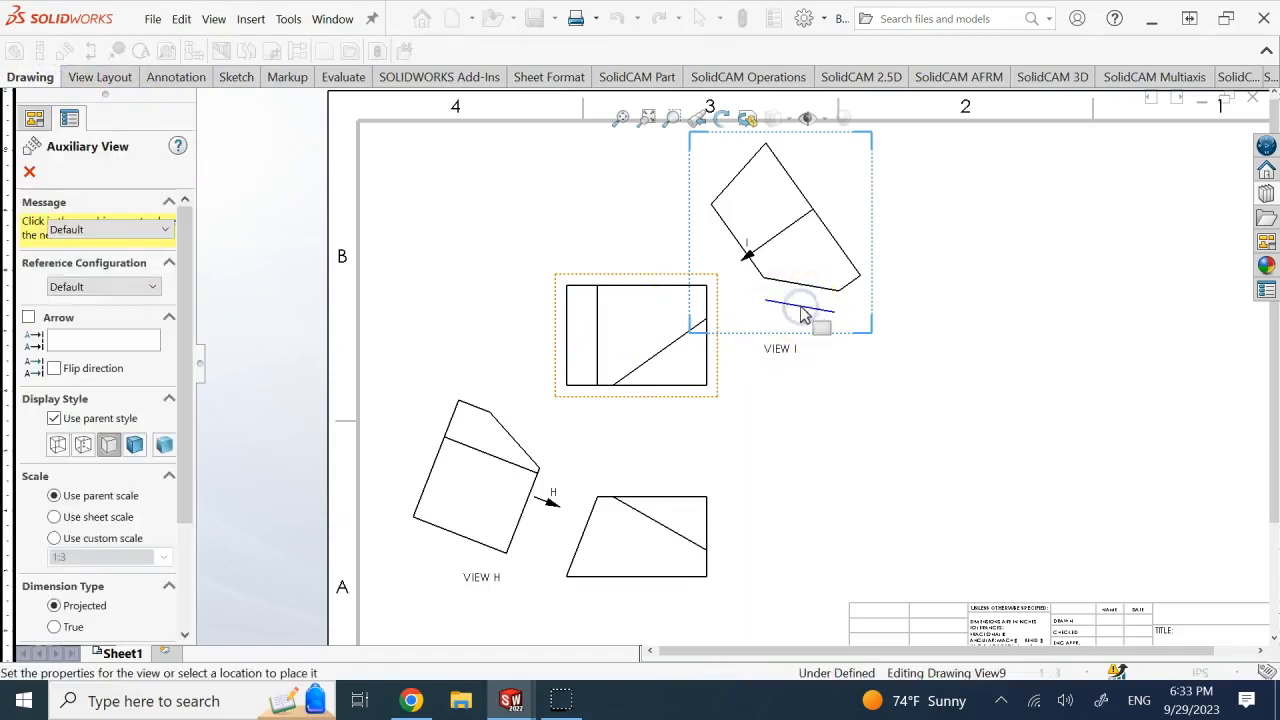
left_click(832, 472)
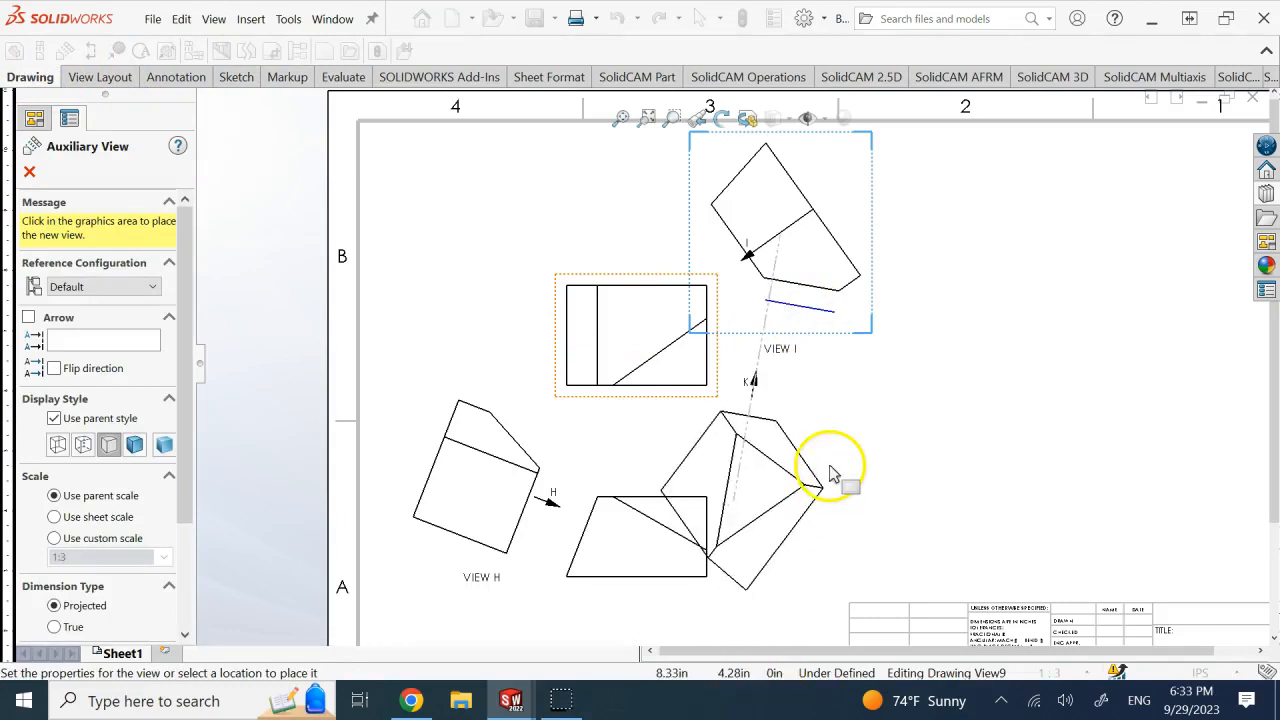
left_click(832, 470)
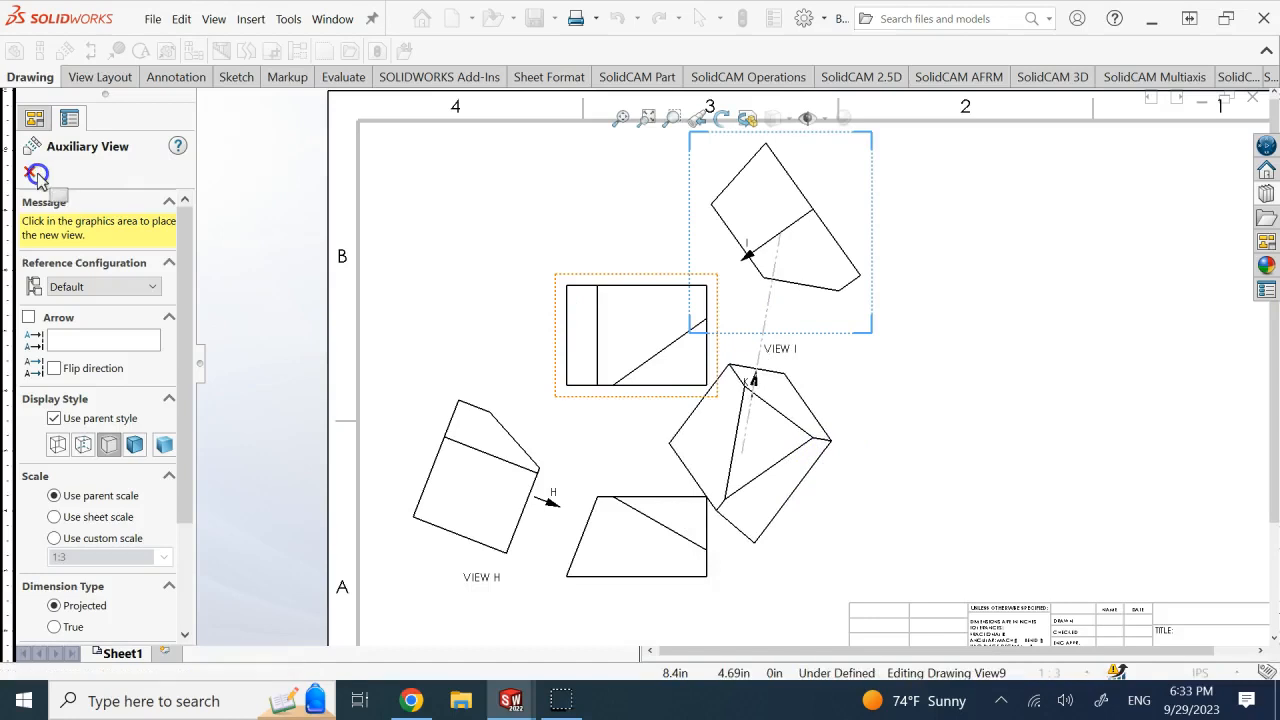
left_click(764, 398)
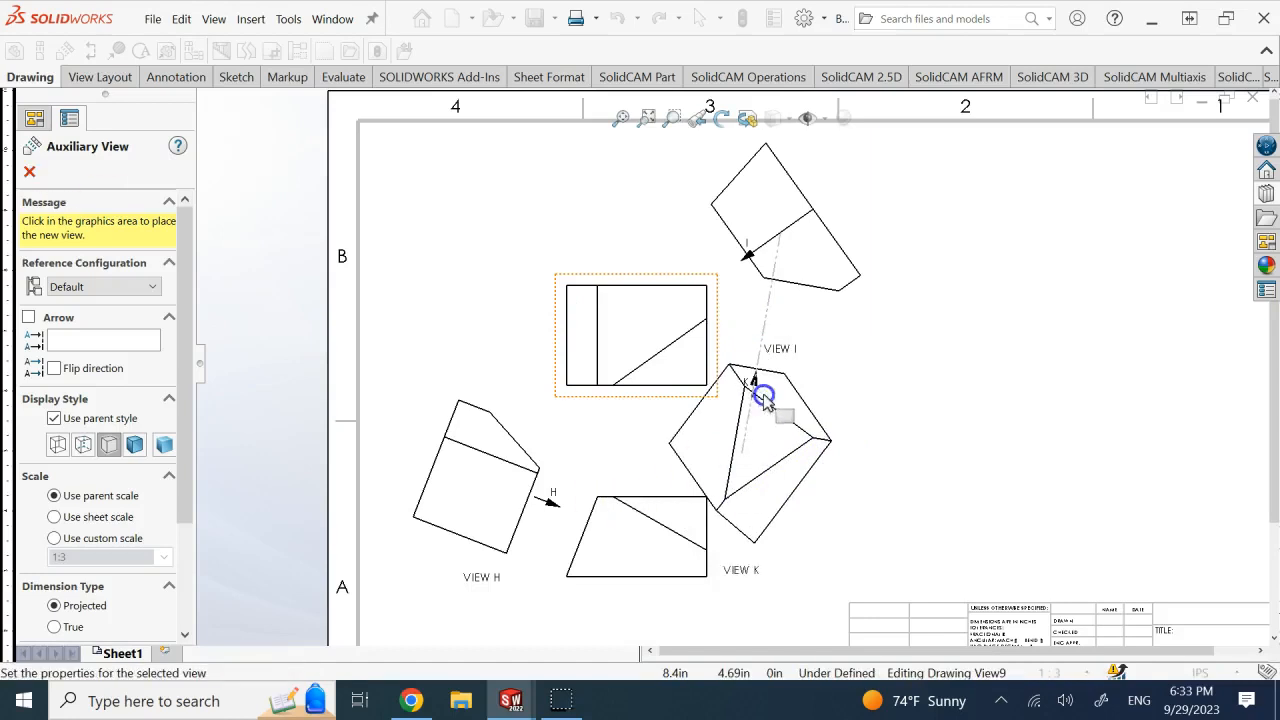
left_click(764, 400)
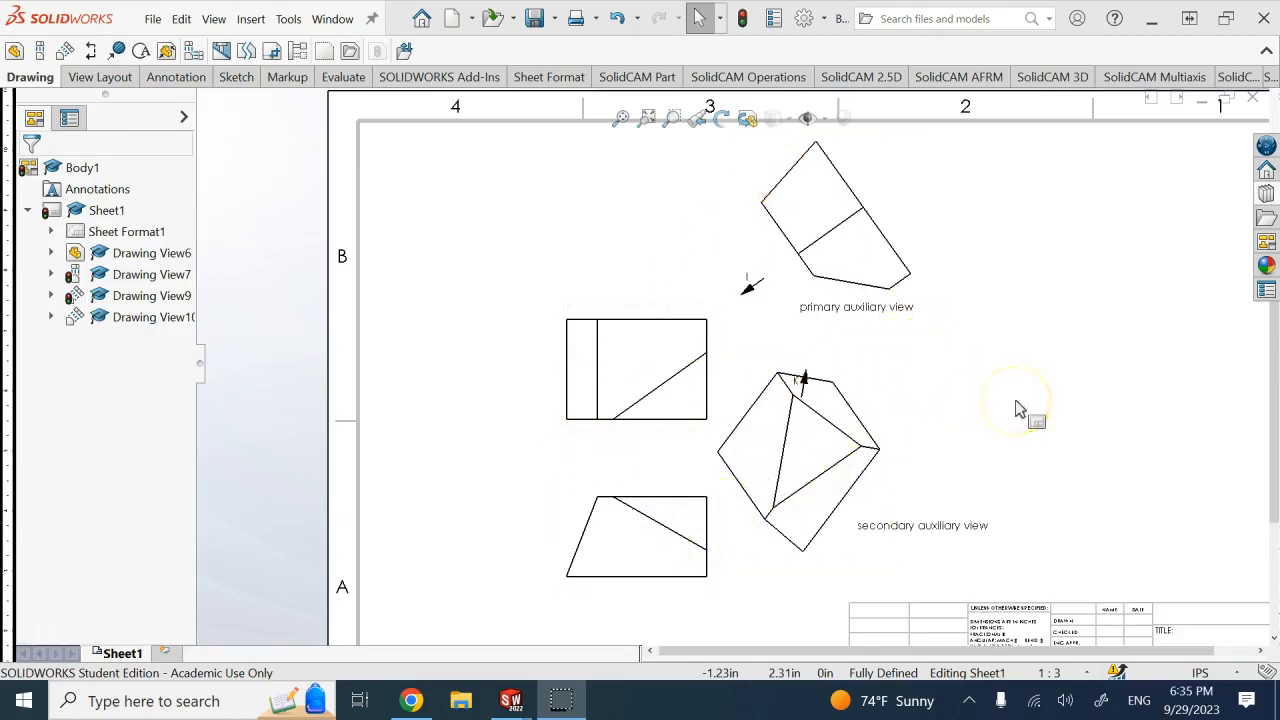
Step: Move the secondary auxiliary view so its label sits close beneath it
left_click(796, 450)
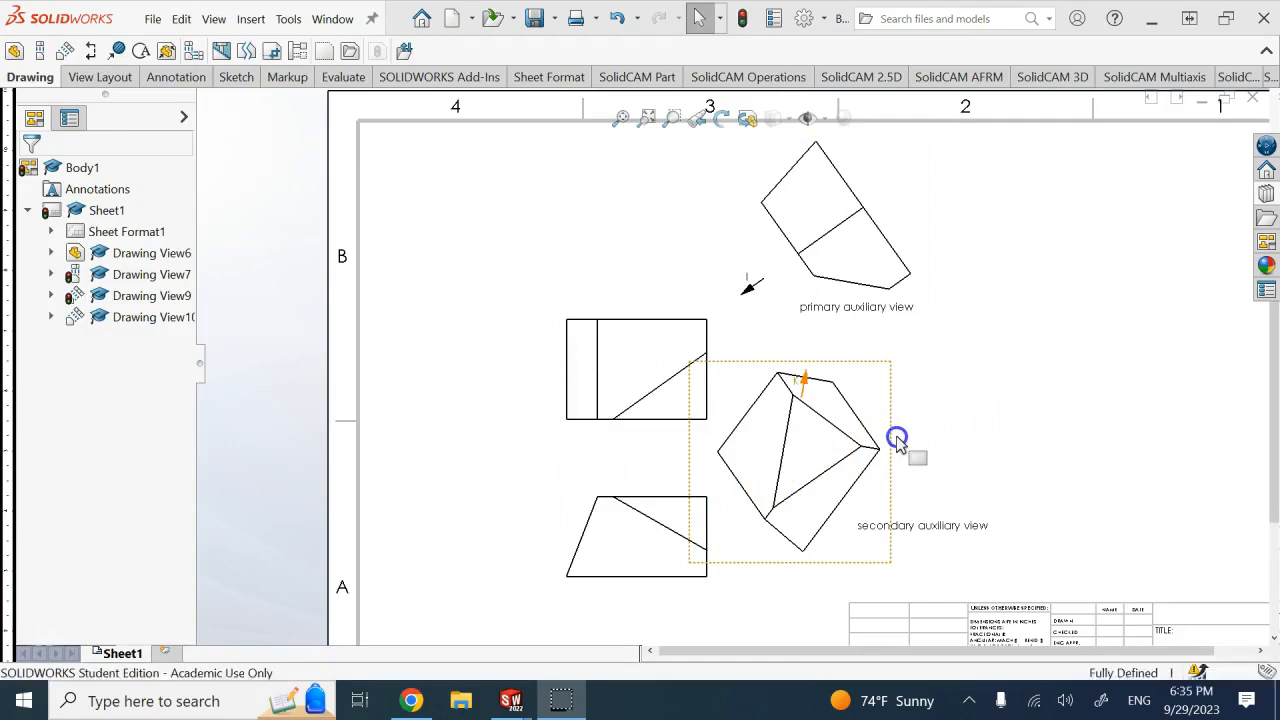
left_click(896, 438)
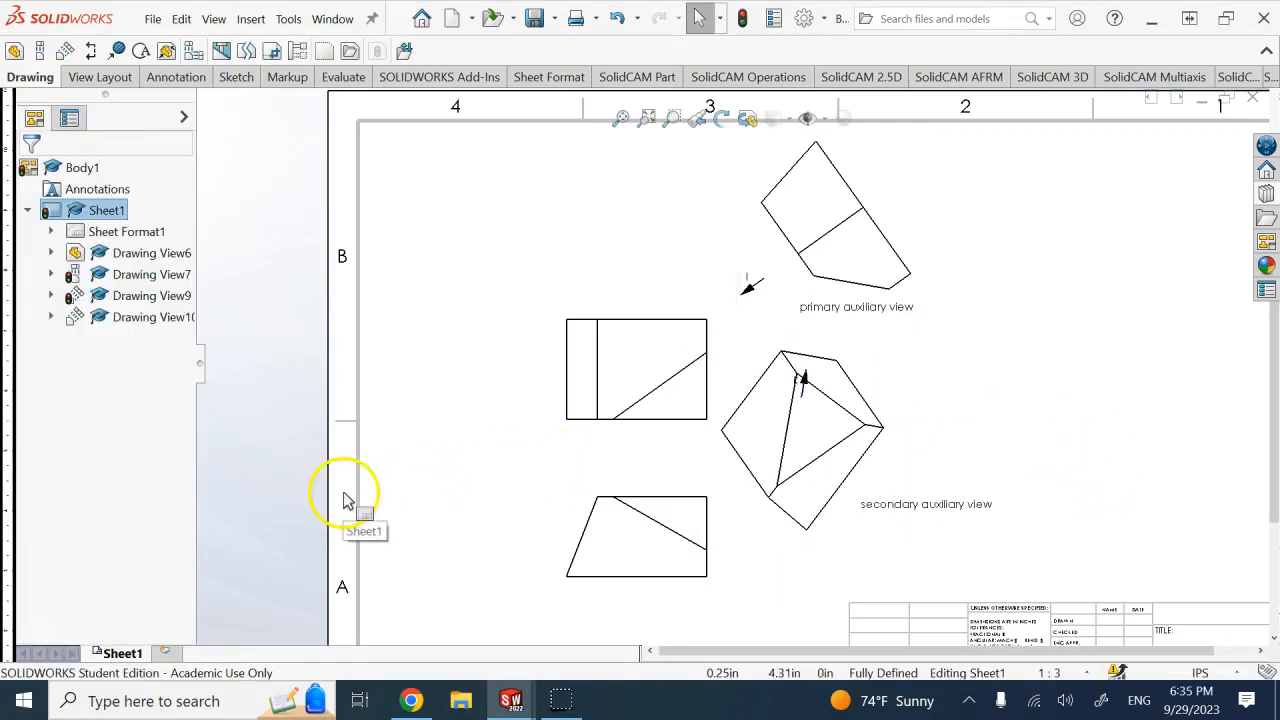
mouse_move(240, 516)
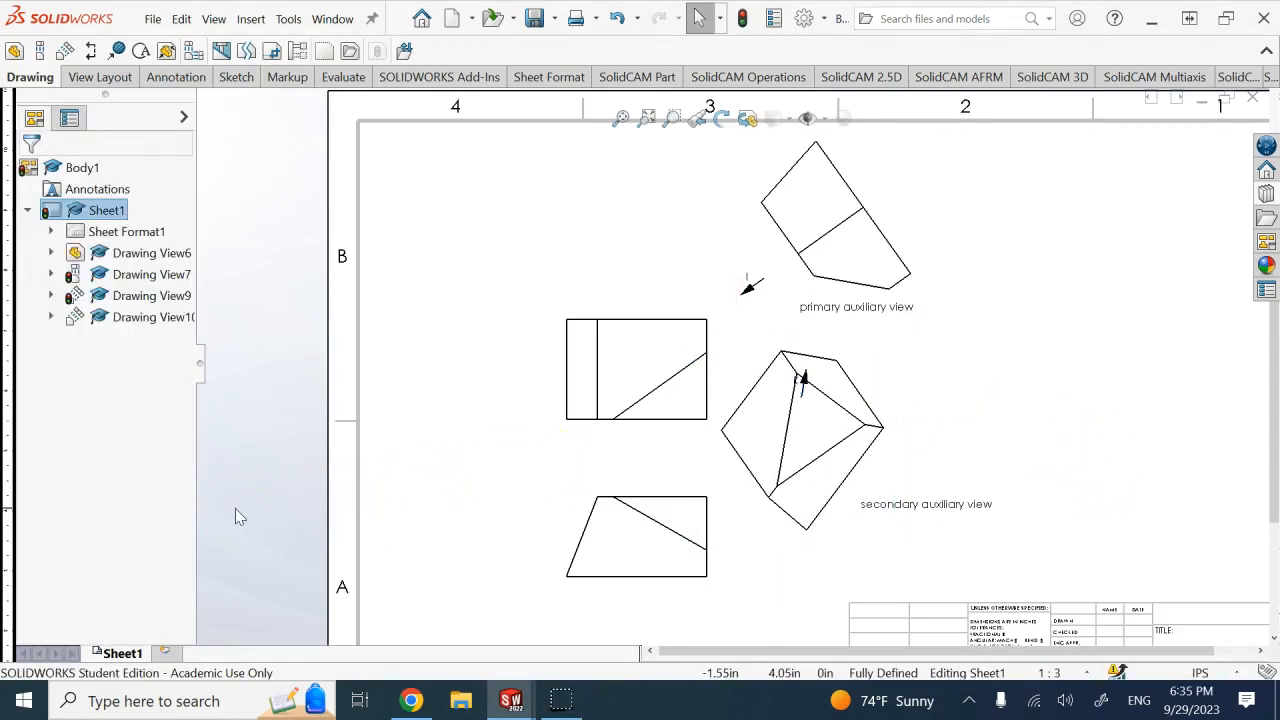